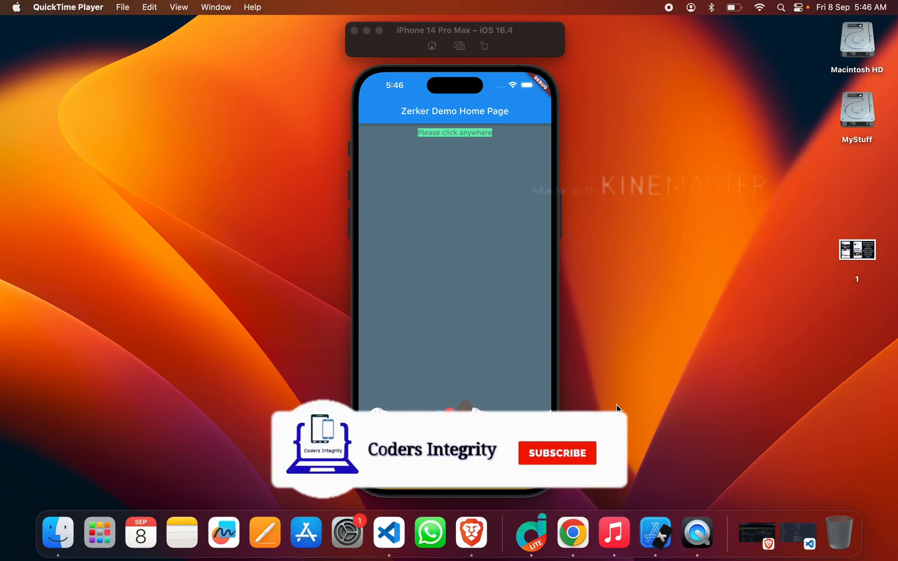
- Tap the Zerker demo screen repeatedly to make the character jump above the hills
left_click(557, 454)
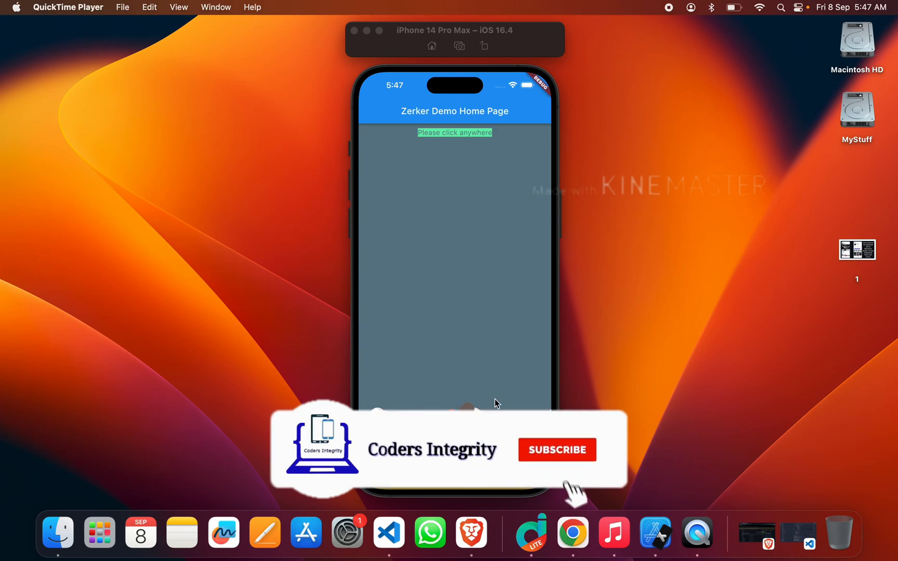
left_click(556, 450)
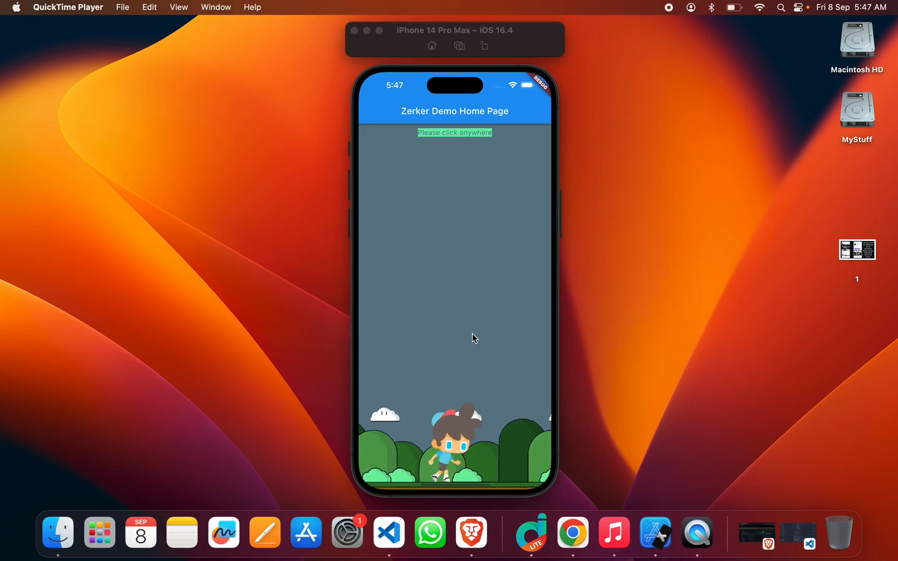
left_click(471, 333)
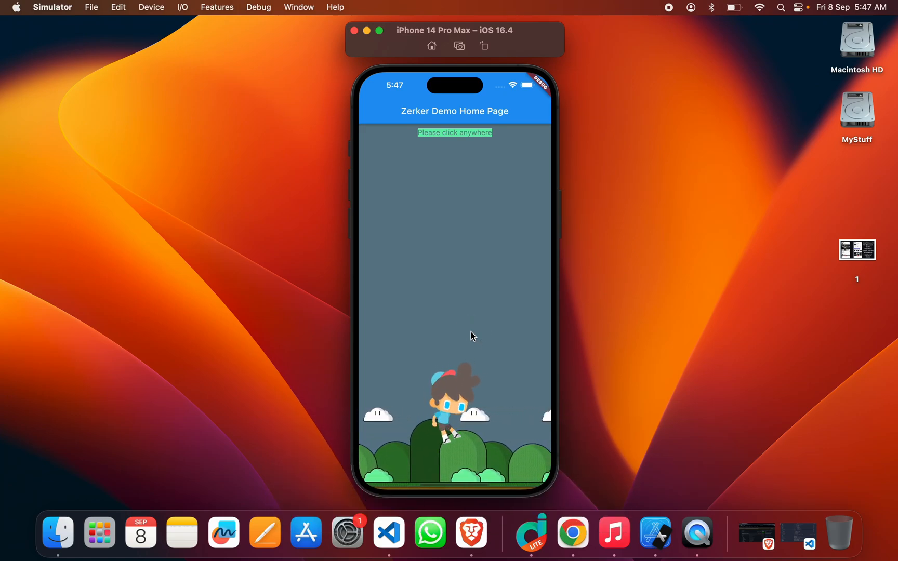
left_click(471, 333)
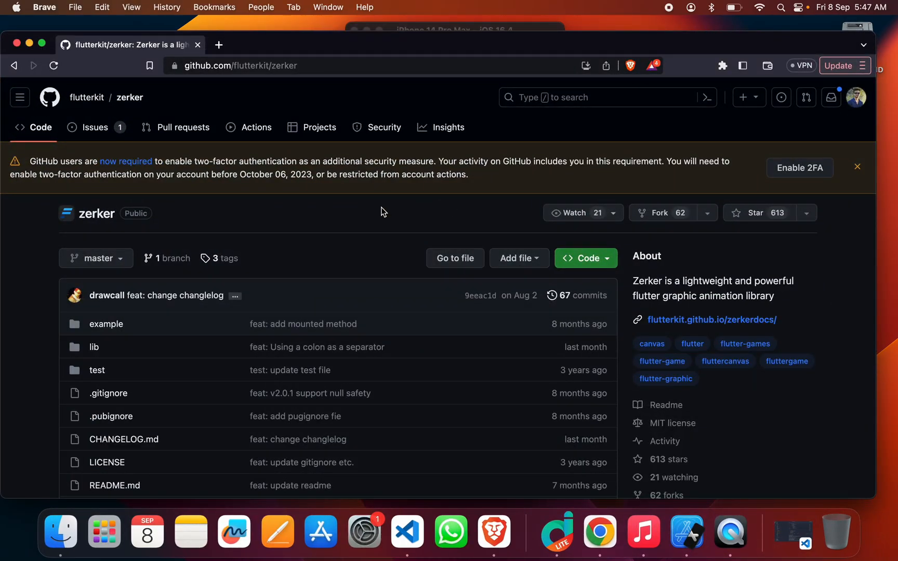
mouse_move(124, 208)
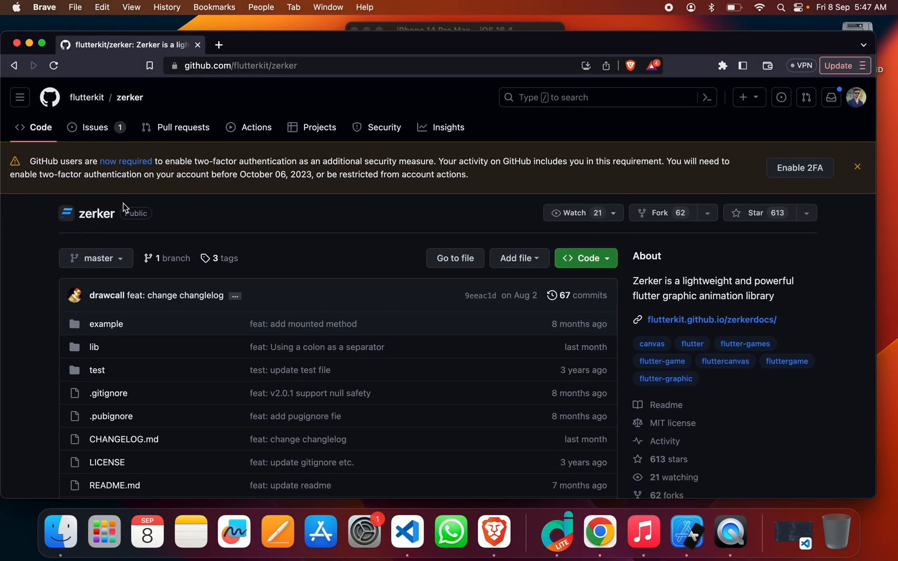
double_click(96, 213)
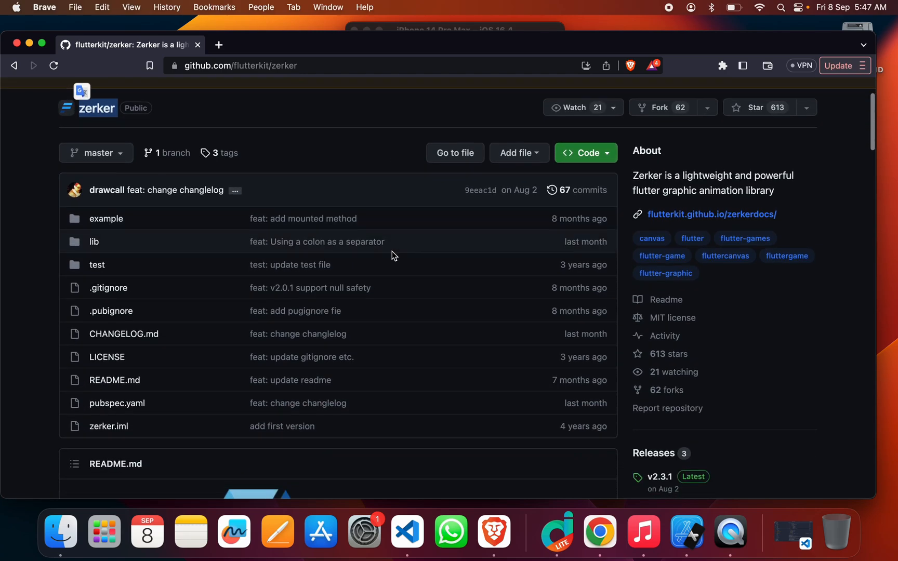
scroll("down", 3)
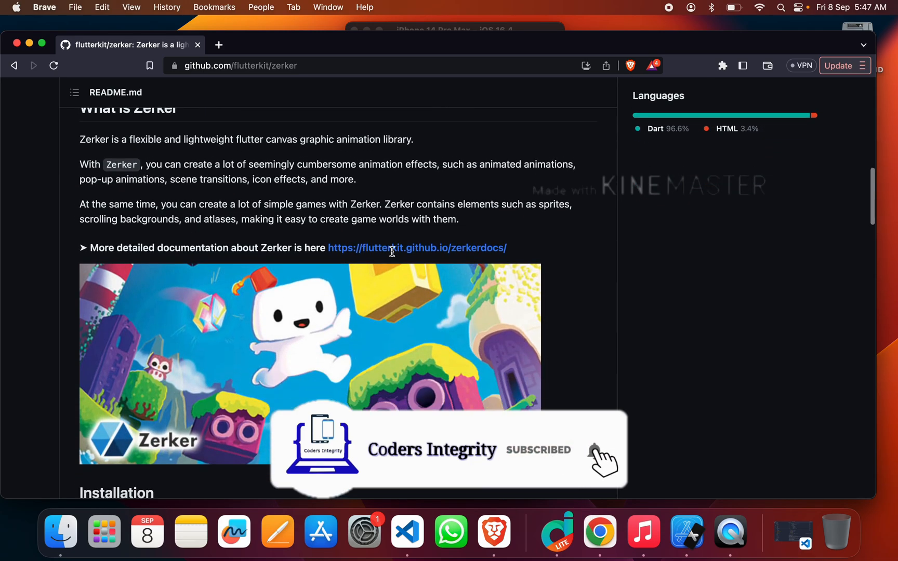
scroll("down", 3)
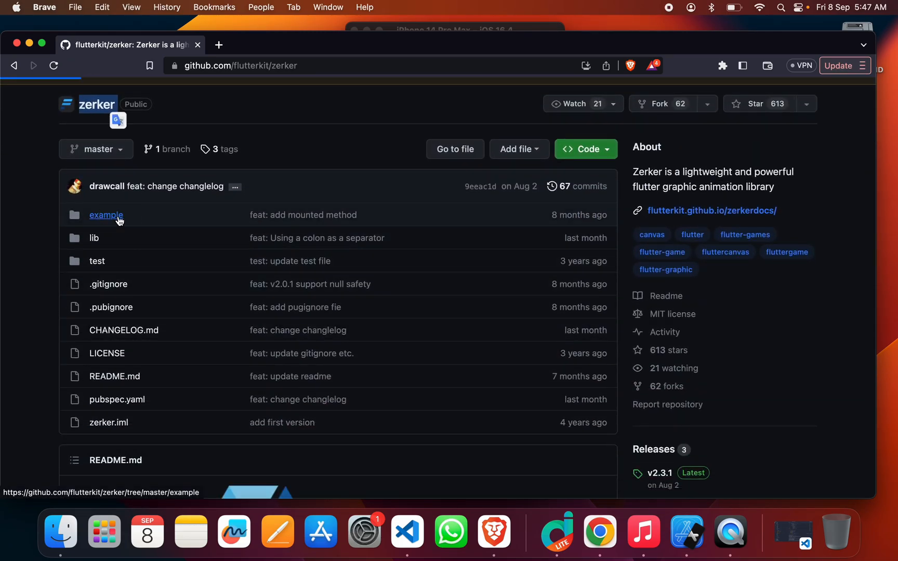
left_click(106, 215)
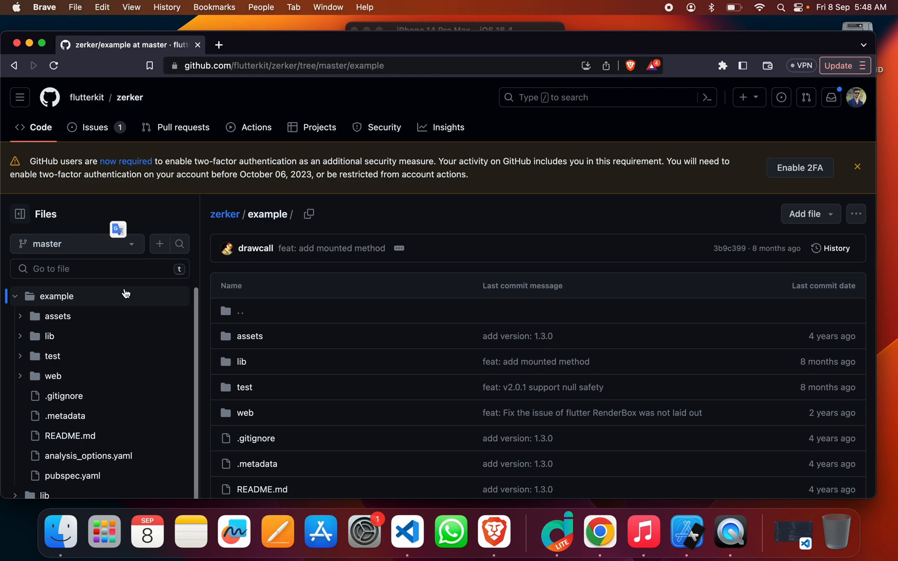
left_click(225, 214)
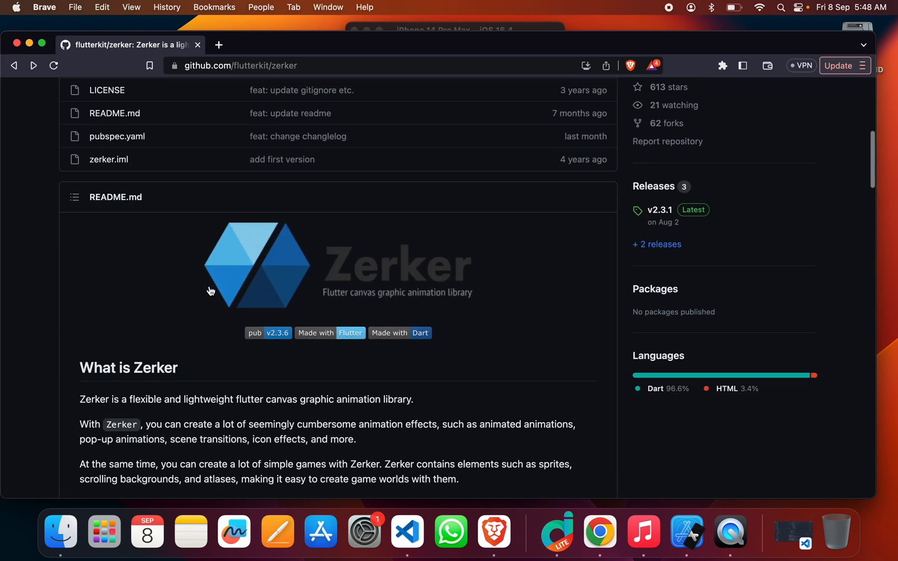
scroll("down", 3)
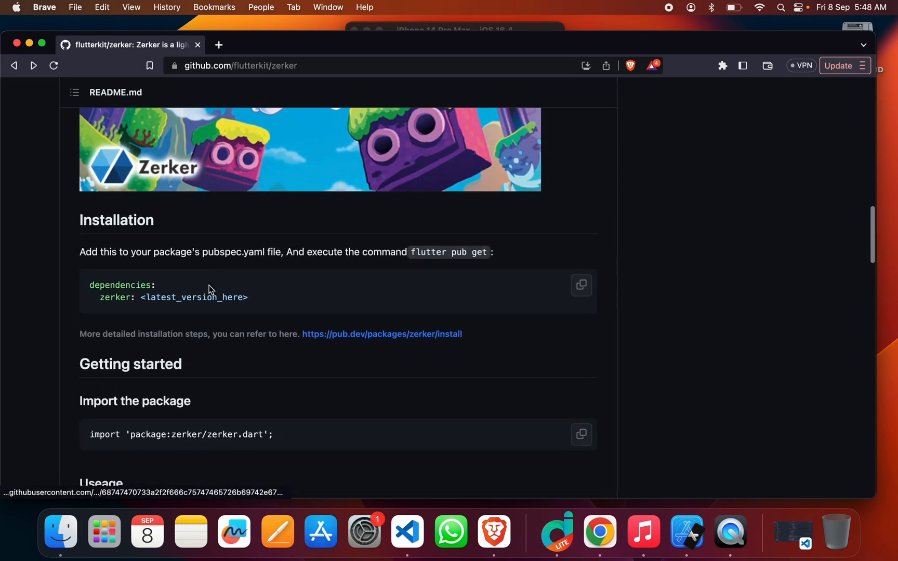
scroll("down", 3)
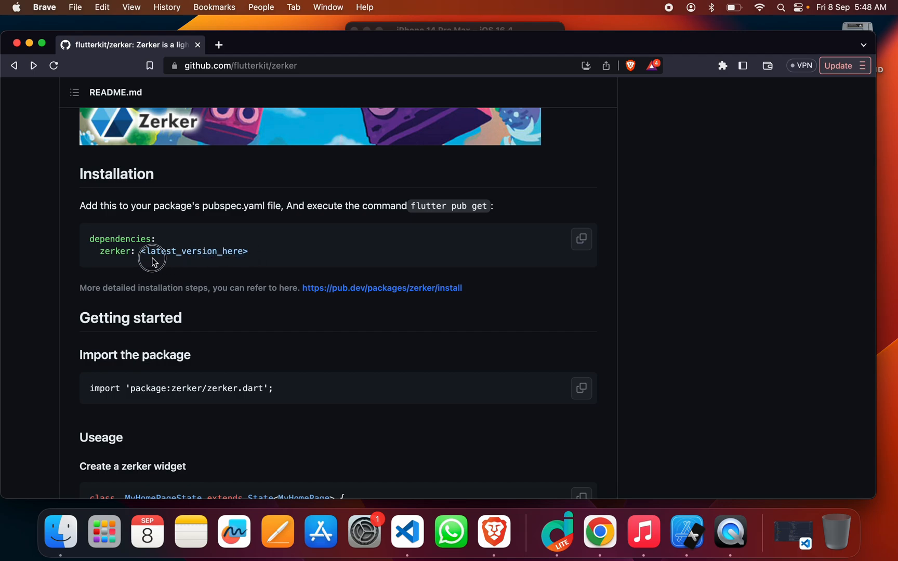
scroll("down", 3)
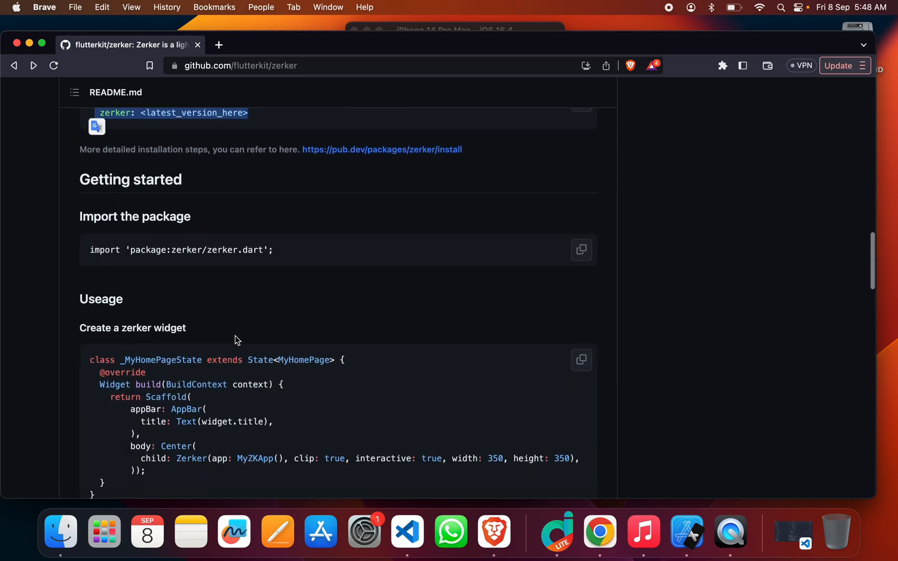
scroll("down", 3)
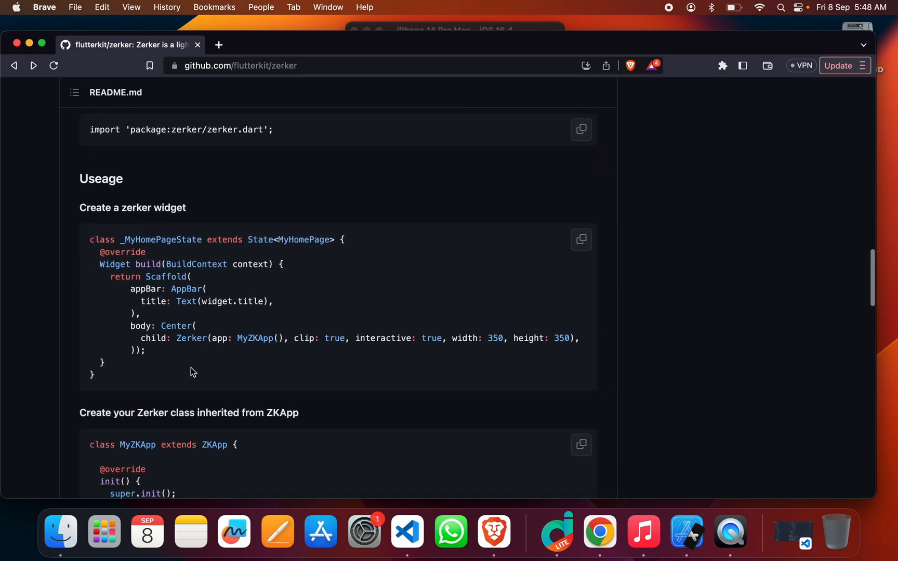
scroll("down", 3)
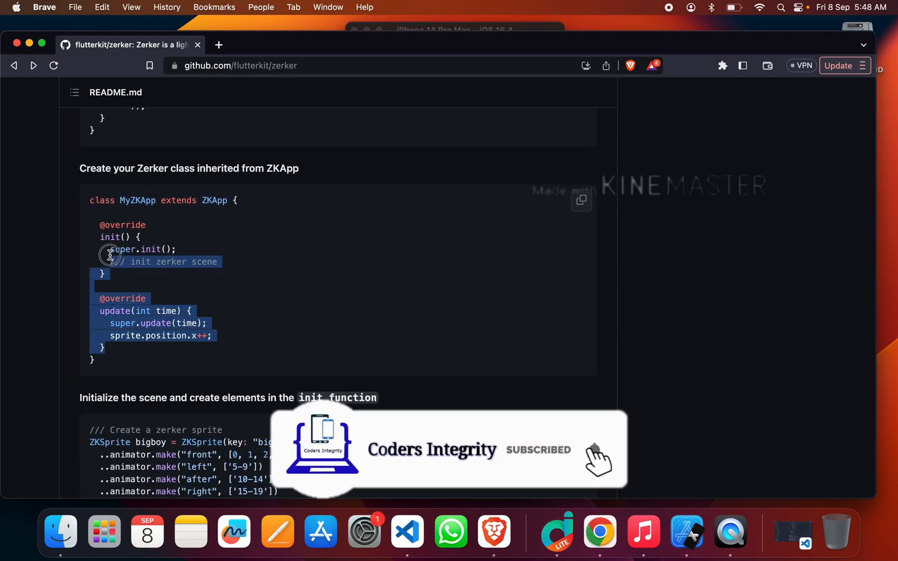
scroll("down", 3)
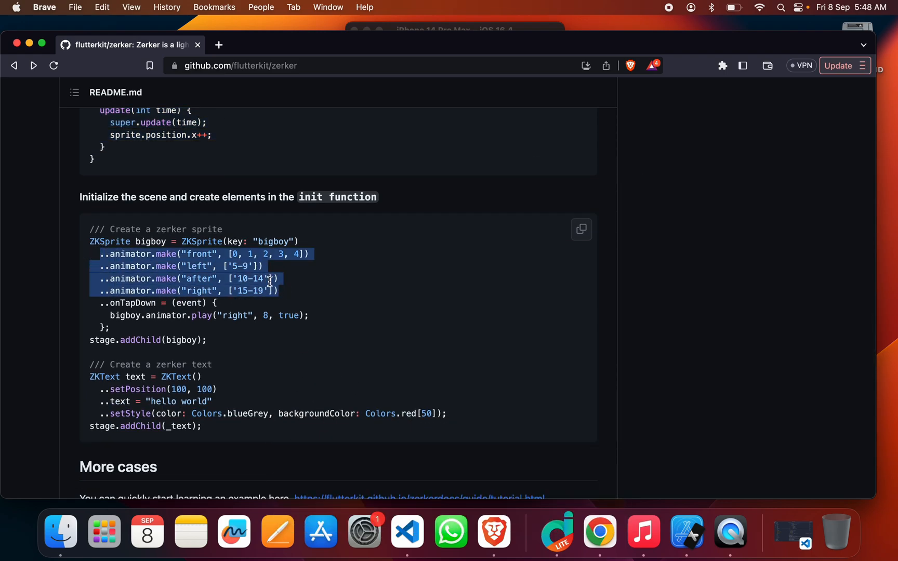
scroll("down", 3)
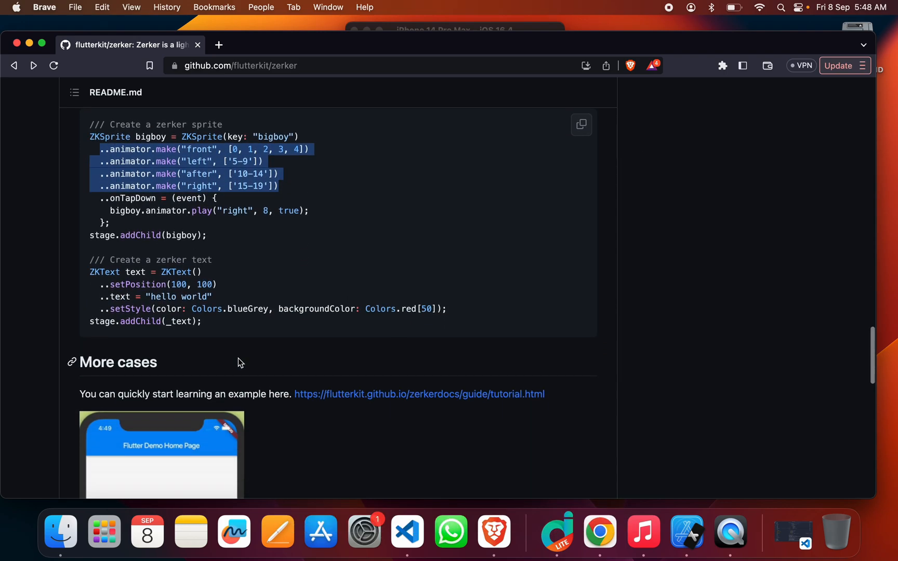
scroll("down", 3)
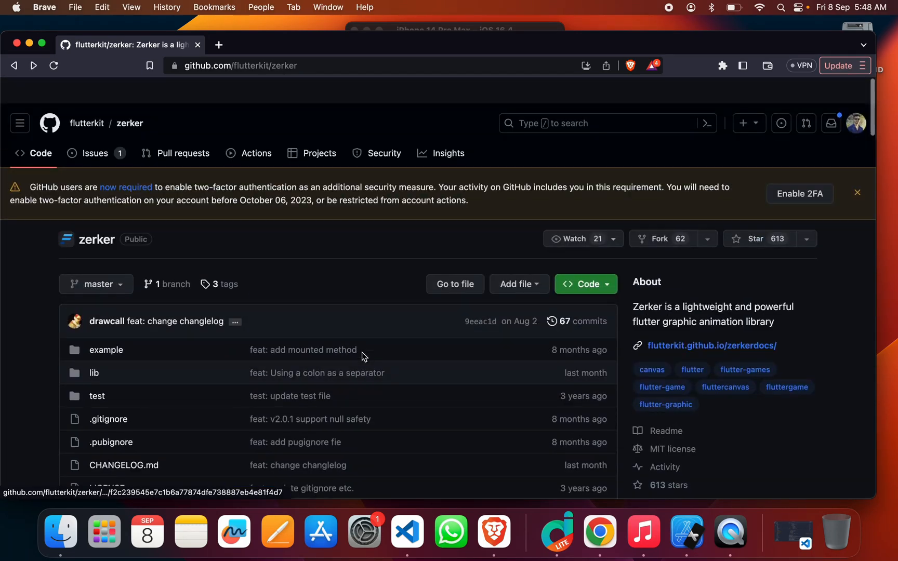
- Open the zerker repository's Code menu to reveal its HTTPS clone URL
left_click(583, 284)
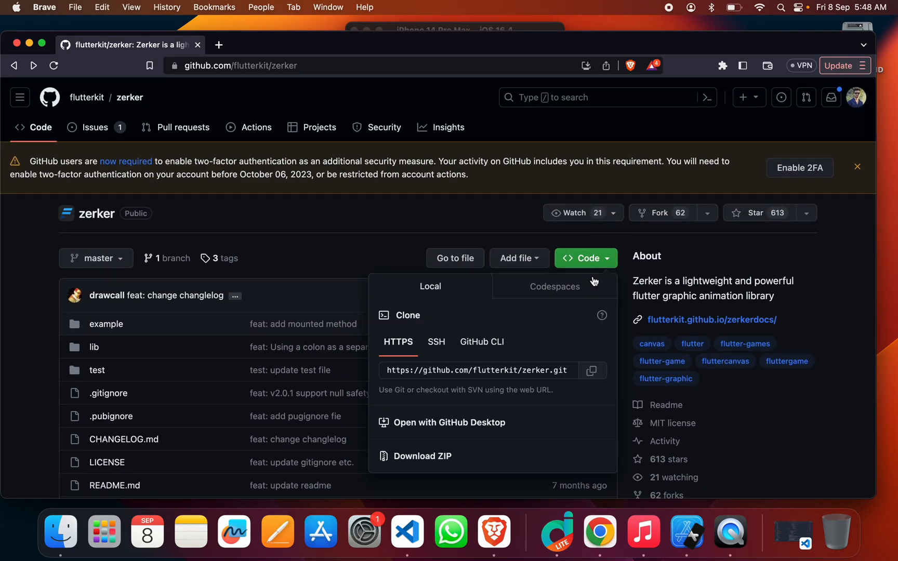
mouse_move(528, 473)
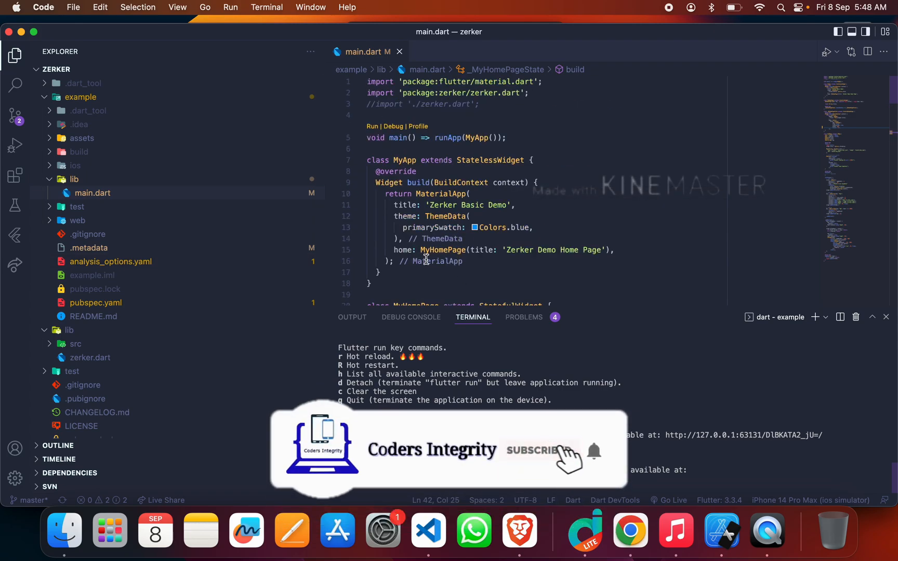
- Switch to VS Code, check the flutter run terminal output, and select the example folder
left_click(538, 451)
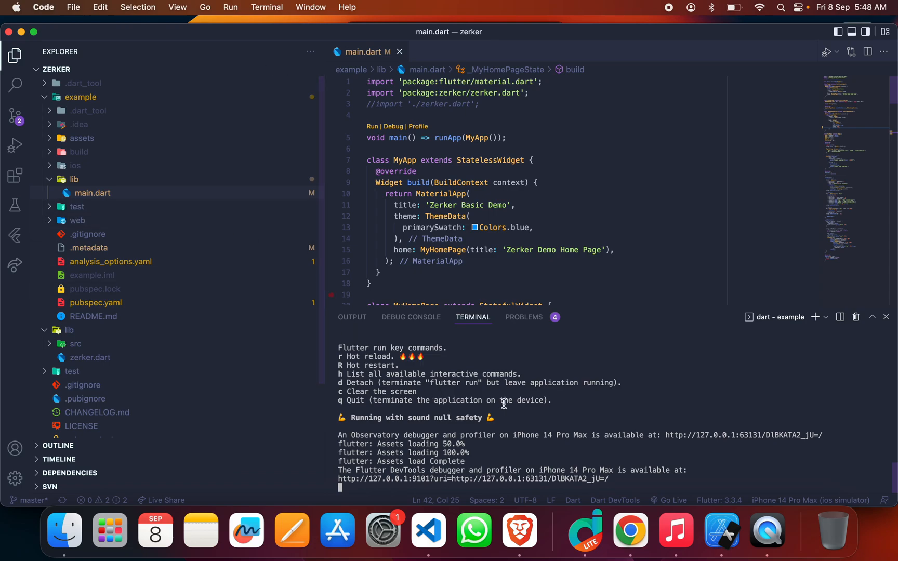
mouse_move(79, 168)
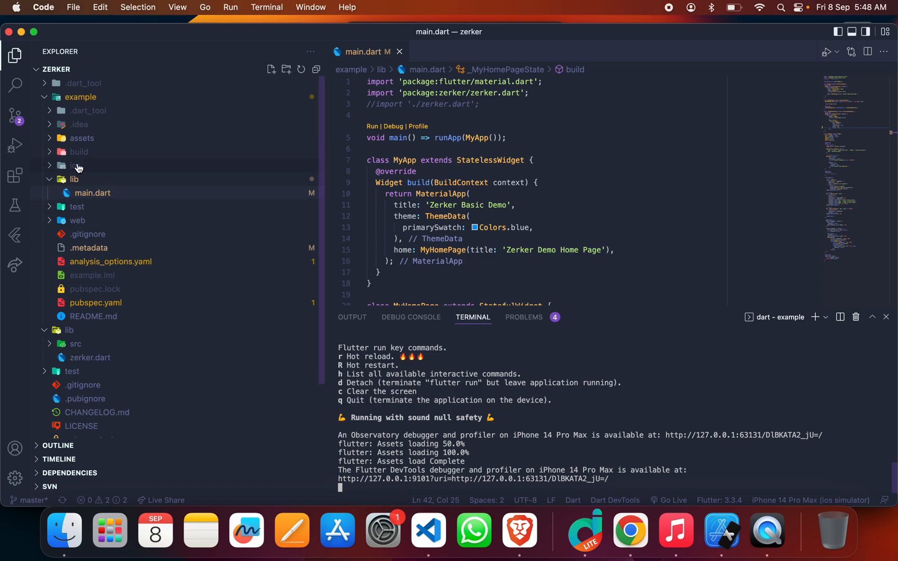
left_click(80, 97)
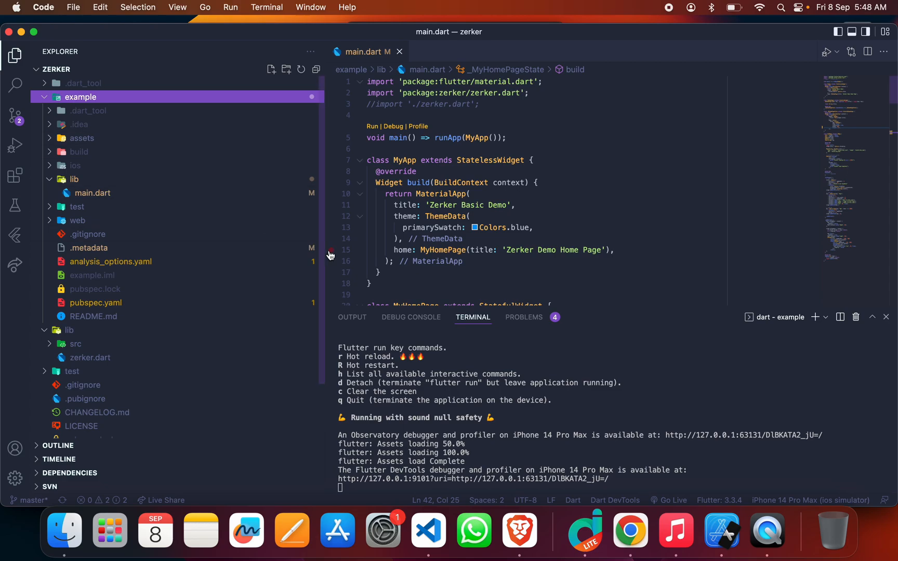
mouse_move(556, 470)
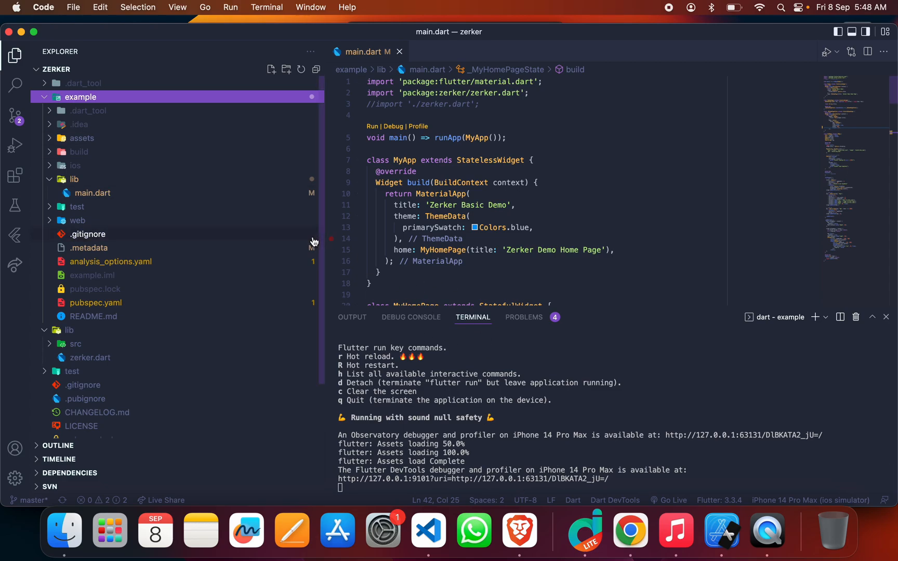
mouse_move(498, 200)
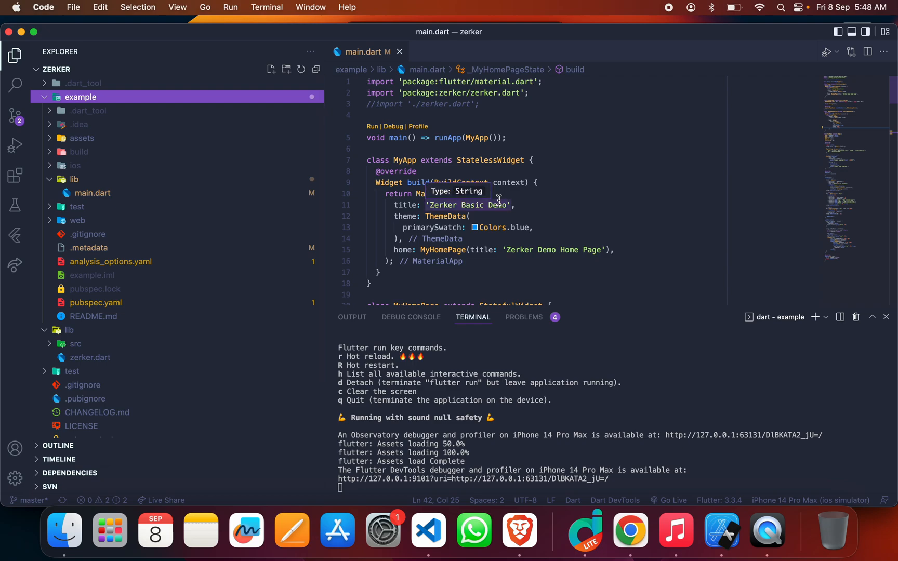